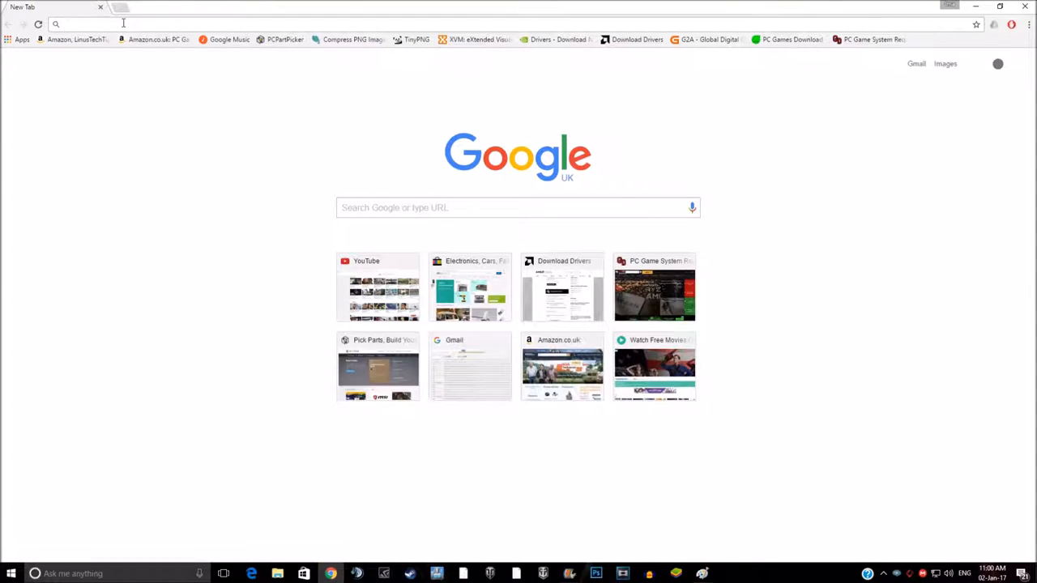
Search Google for 'harambe', switch to image results and preview the Hambo and Harambe Pokémon-style picture
text(harambe)
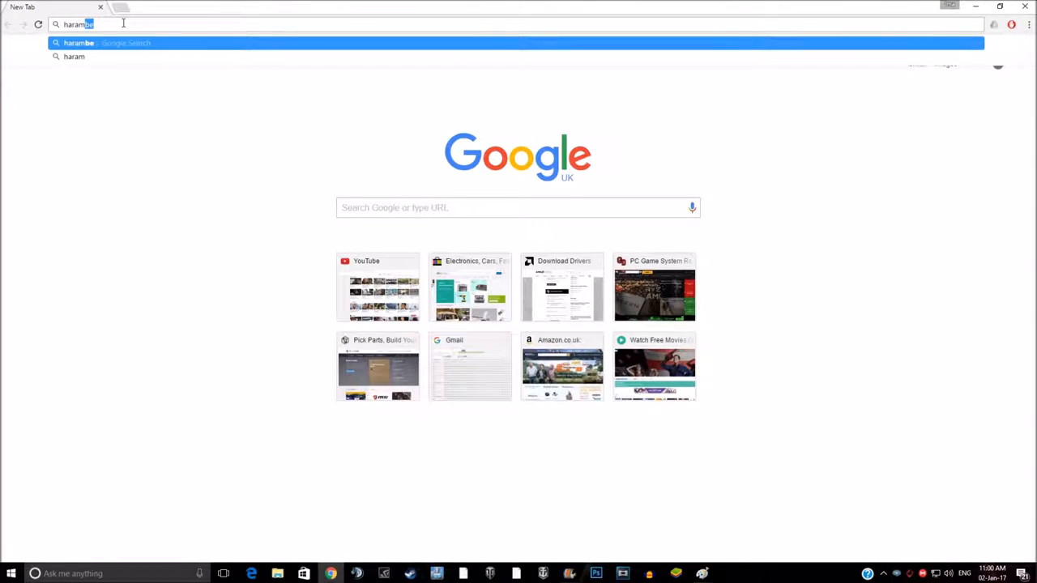
key(Return)
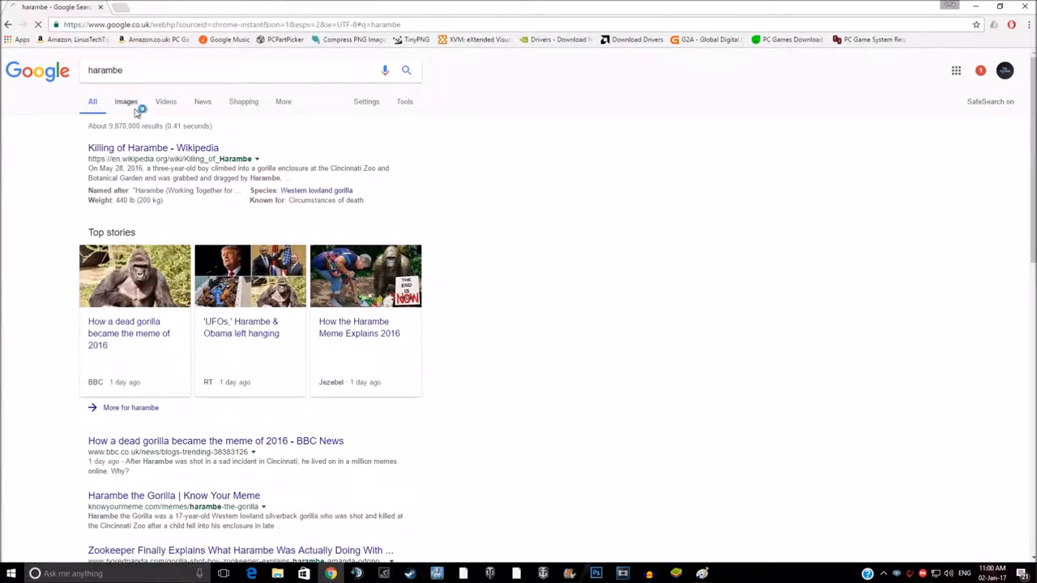
click(126, 100)
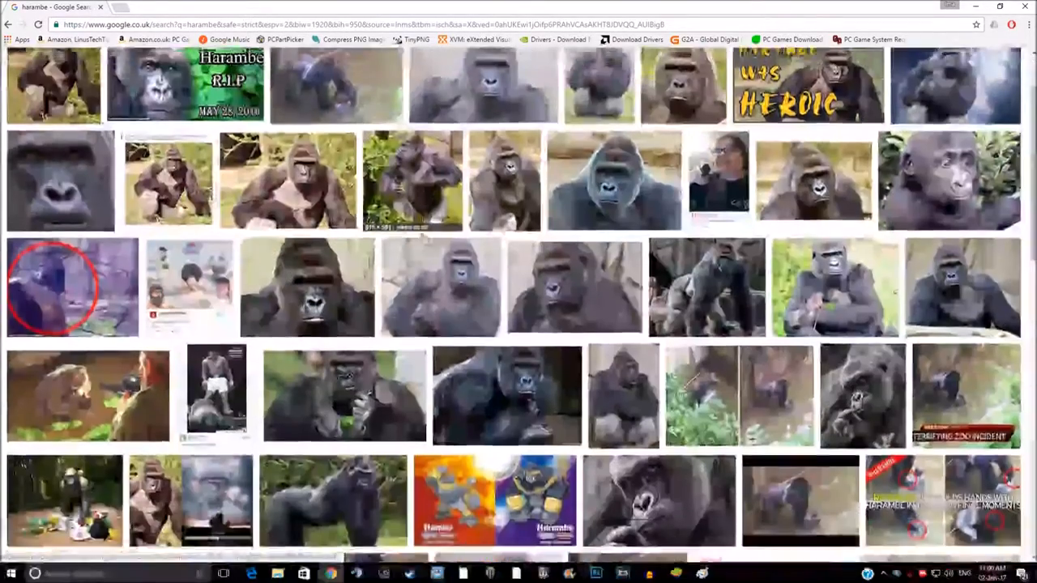
click(494, 499)
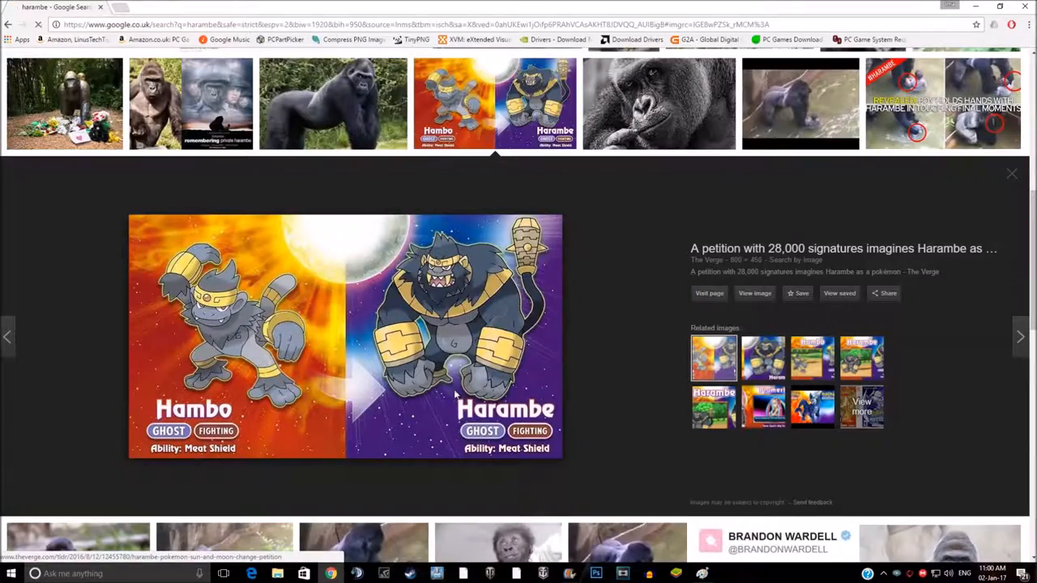
scroll(up, 3)
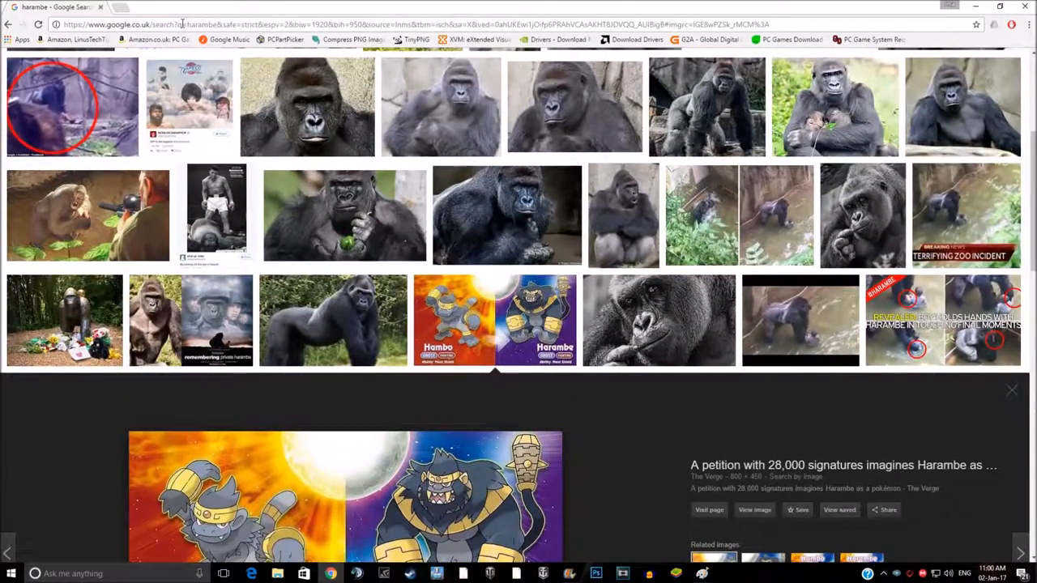
Search 'donald trump' hair images, preview the hair-and-corn comparison, then start a new tab
text(donald trump)
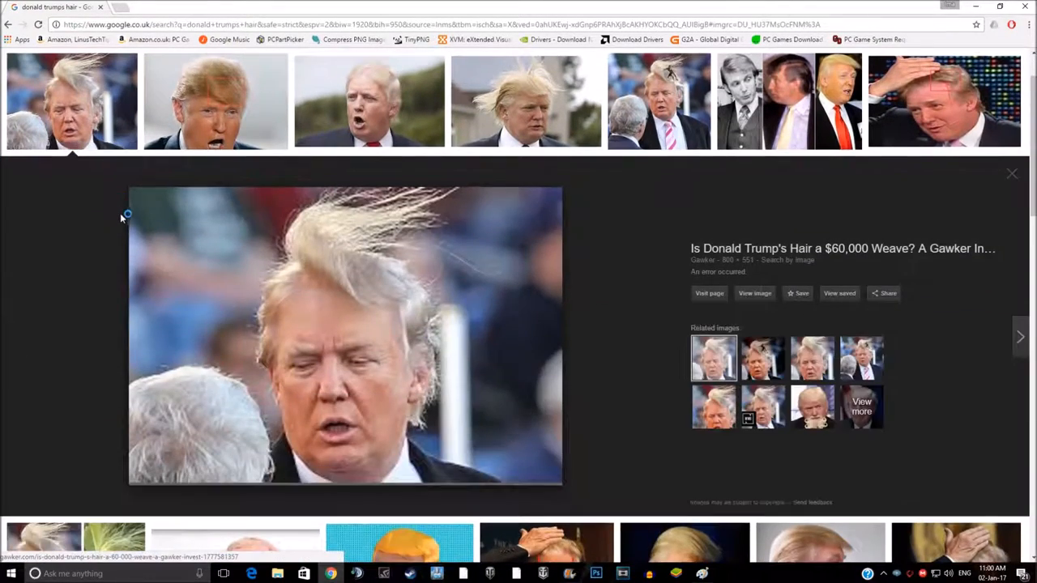
click(1021, 337)
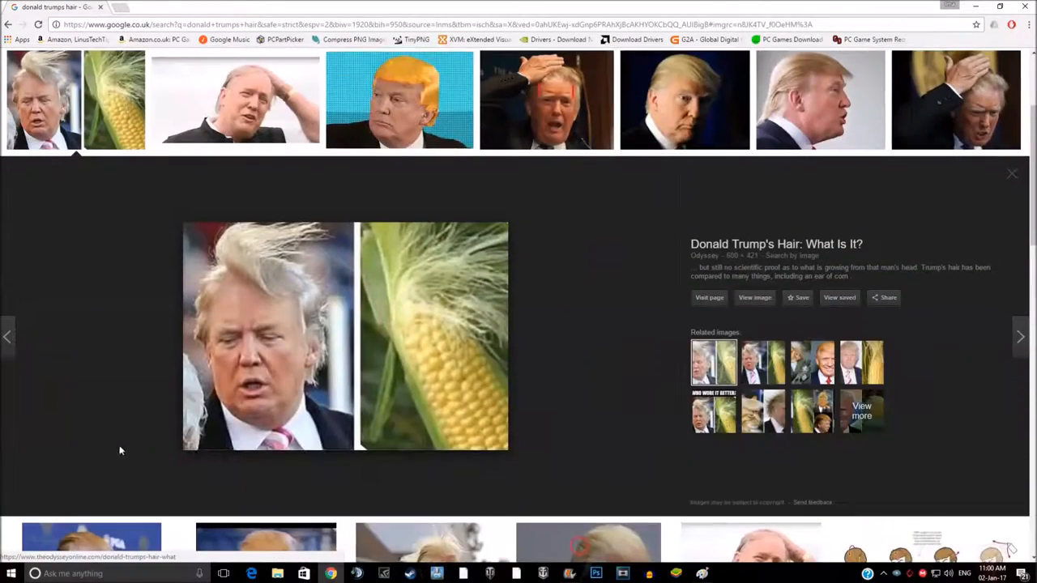
click(154, 6)
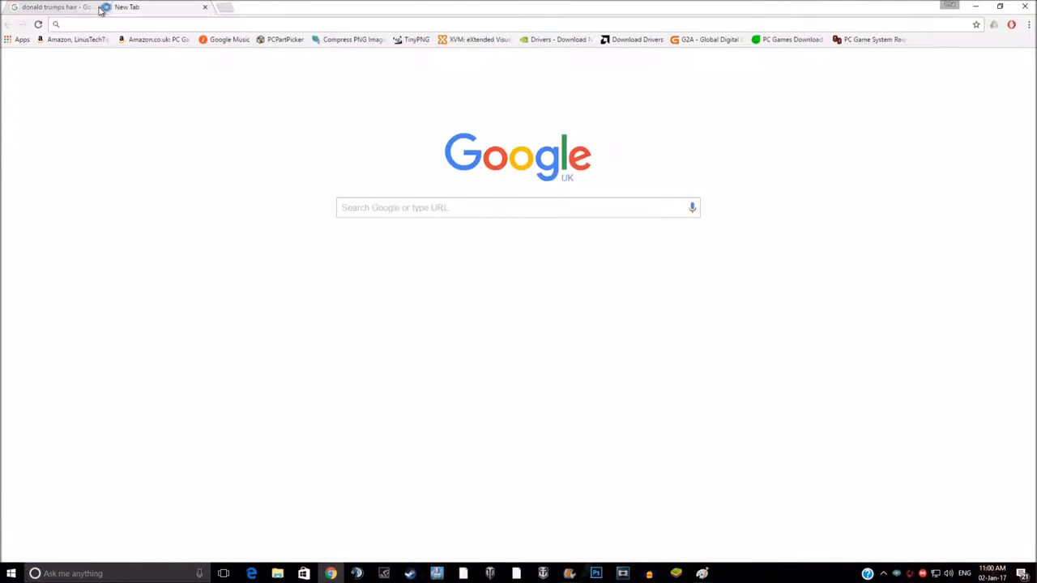
Close the hair images tab, search 'gtx 1060 gta v' and open the GTA 5 Ultra Settings GTX 1060 video
click(204, 6)
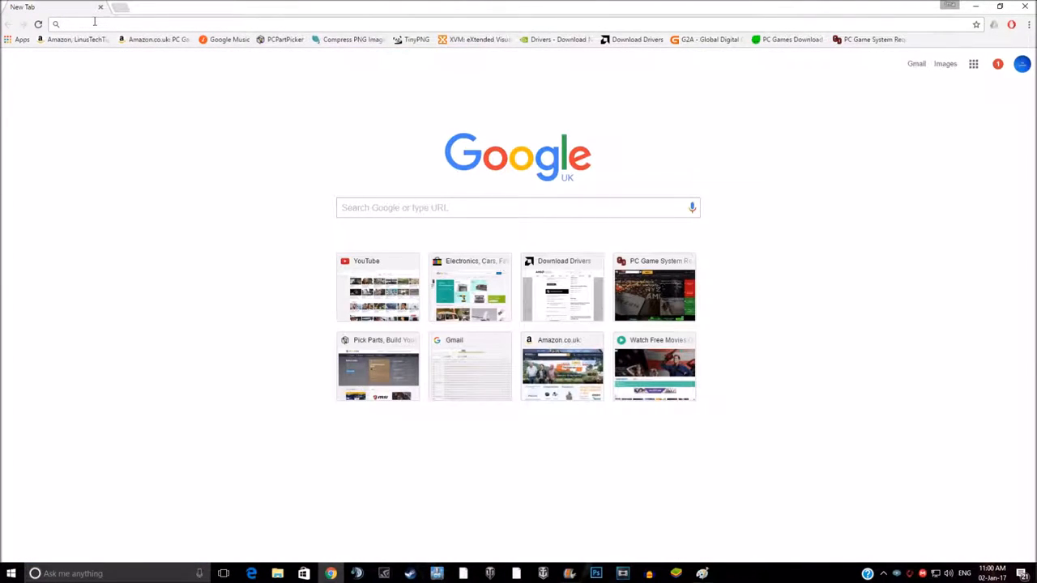
text(gtx 1060 gta v)
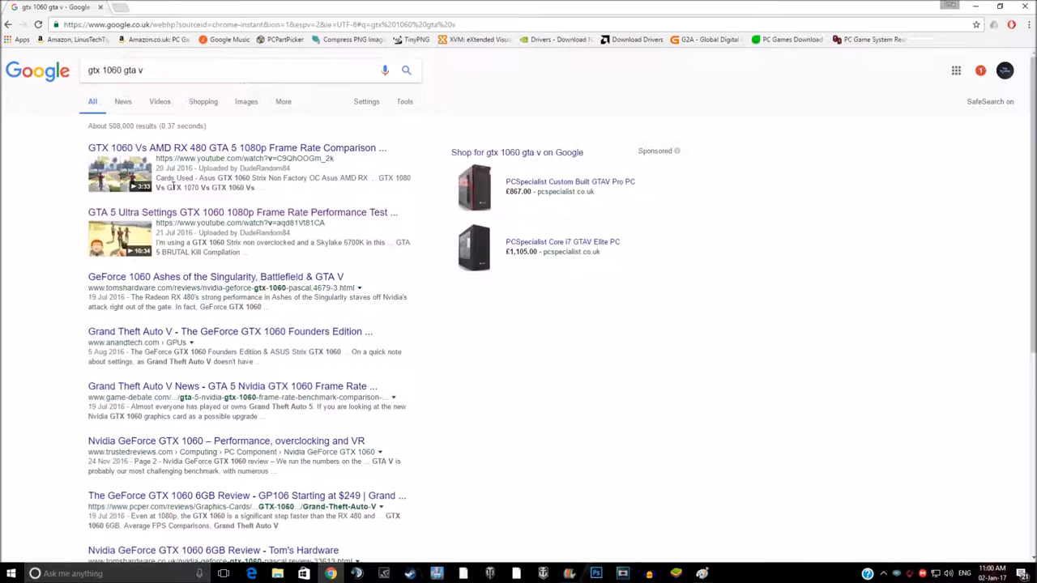
click(243, 212)
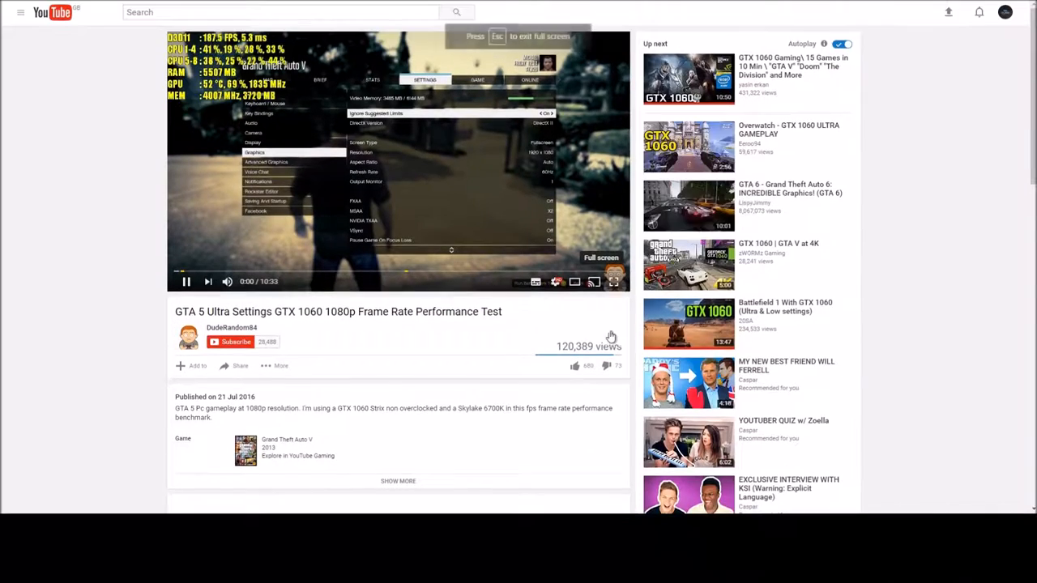
Open a new browser tab beside the YouTube GTA 5 video
click(613, 282)
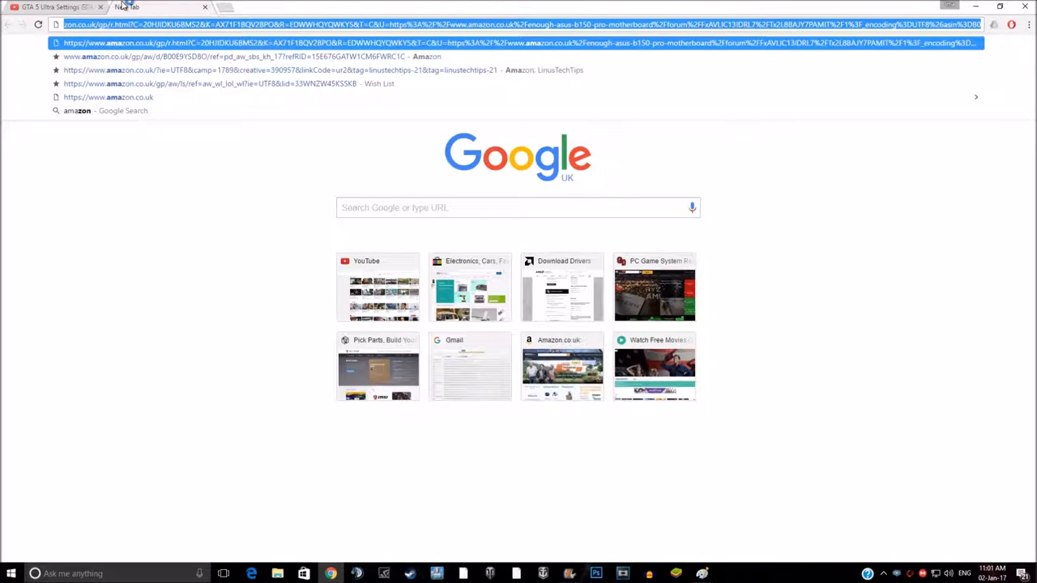
Go to amazon.com and search Amazon for 'gtx 1060'
text(amazon)
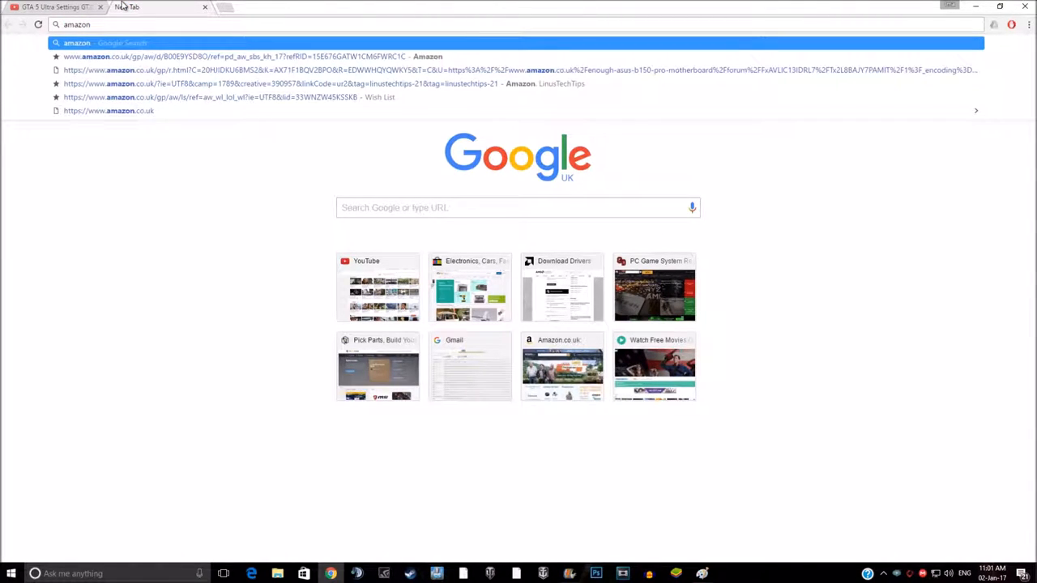
text(.com)
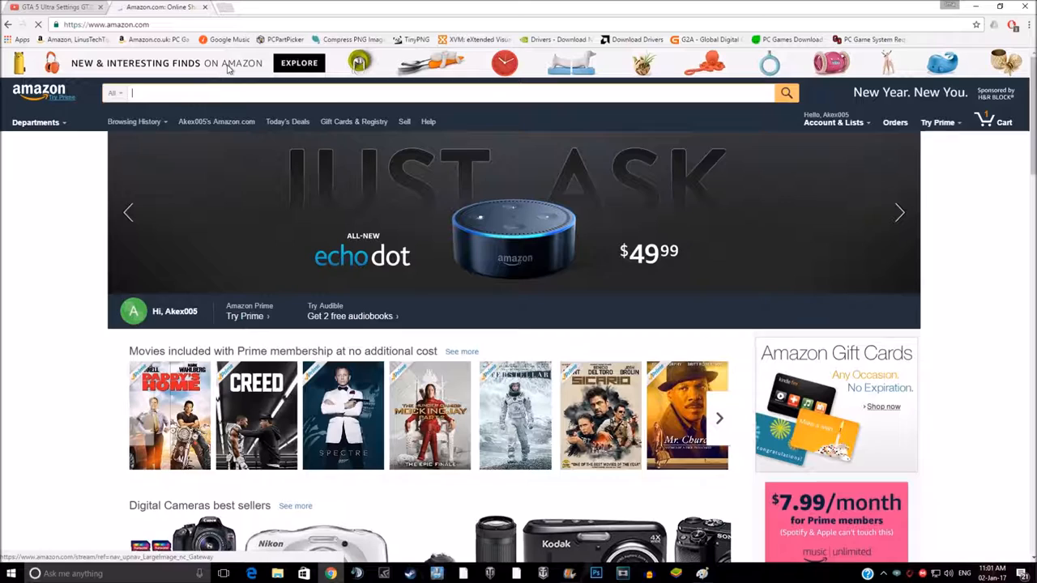
text(gtx)
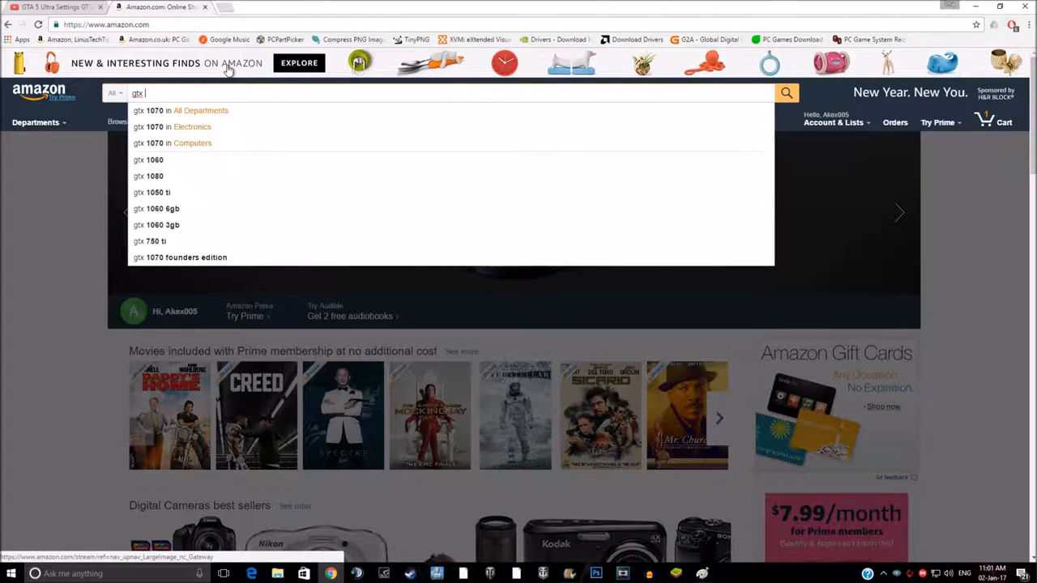
text(1060 3gt)
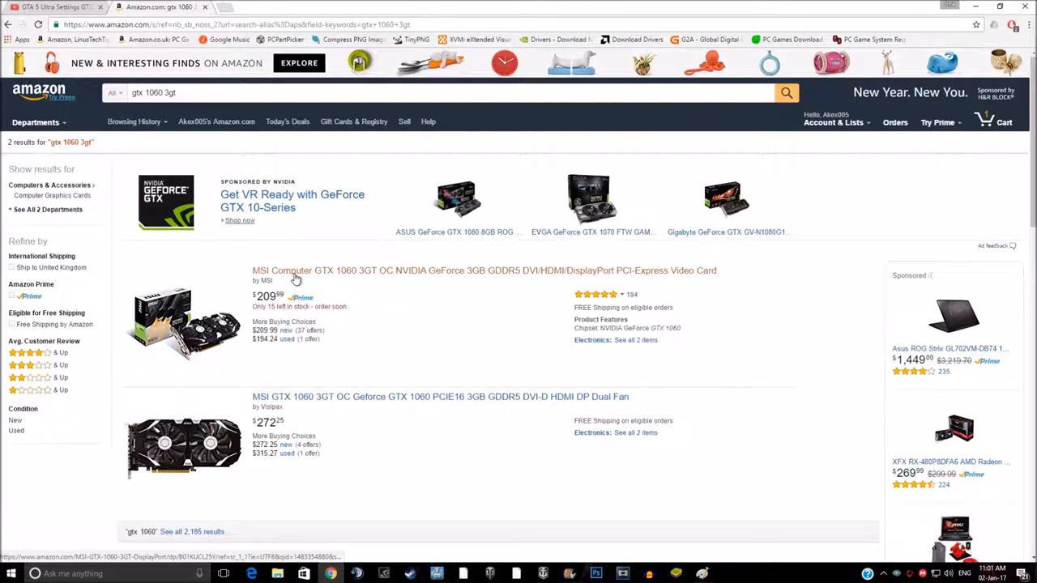
Open the MSI Computer GTX 1060 3GT OC listing from the Amazon results
click(482, 271)
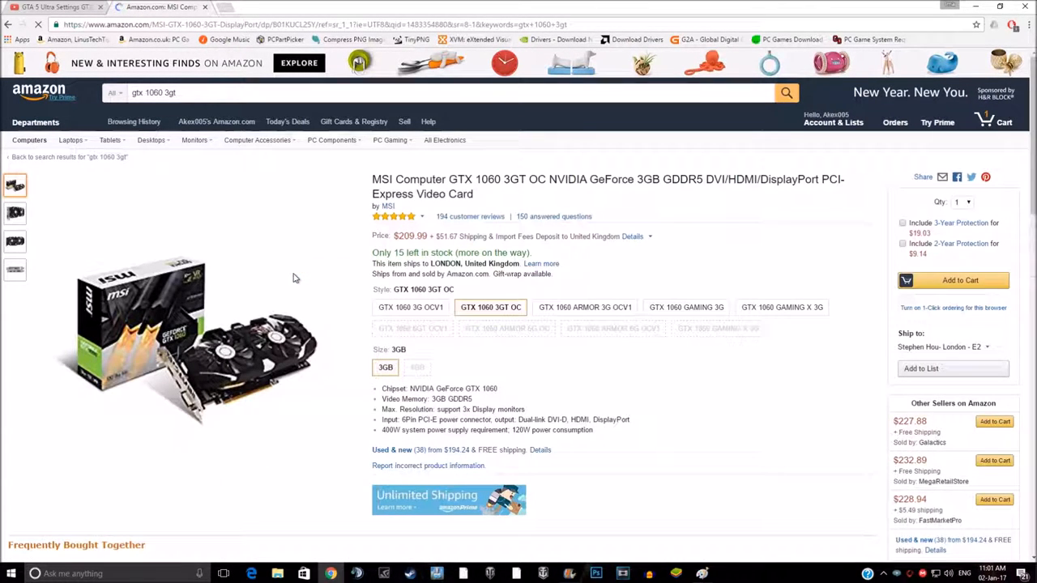
click(961, 280)
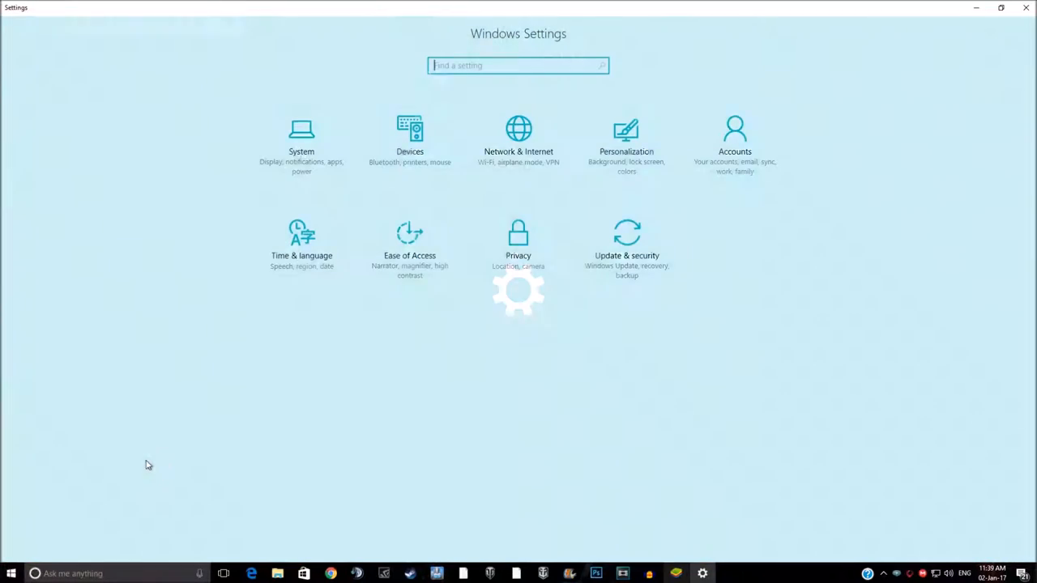
In Windows Settings go to System, then the About page with Windows 10 edition and hardware specs
click(301, 142)
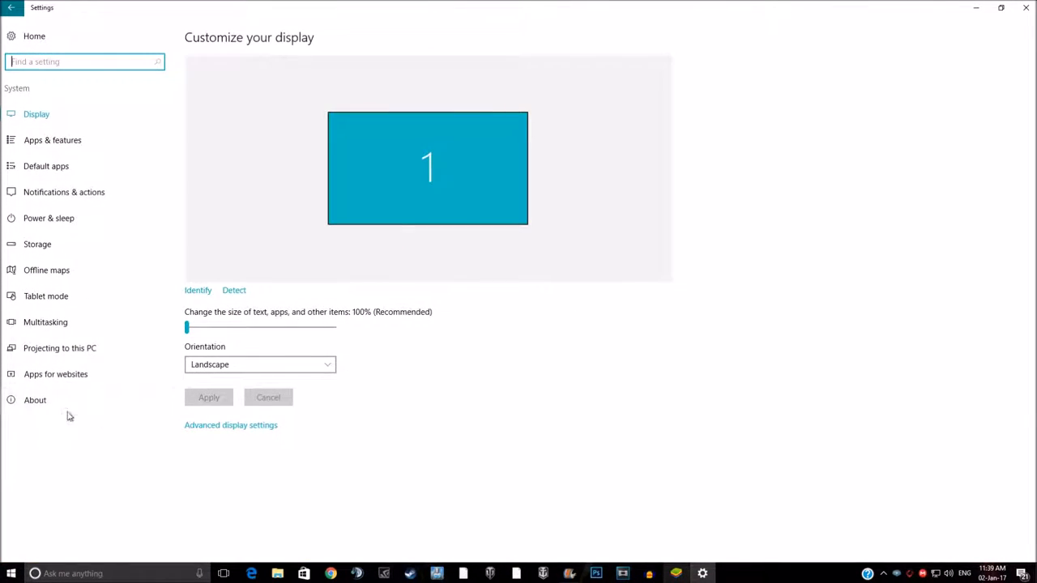
click(35, 399)
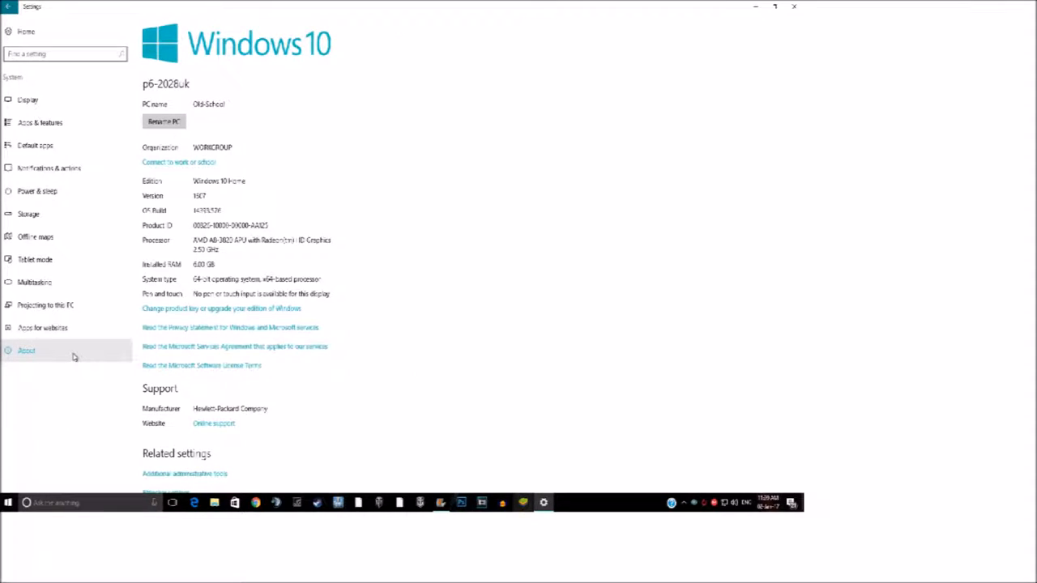